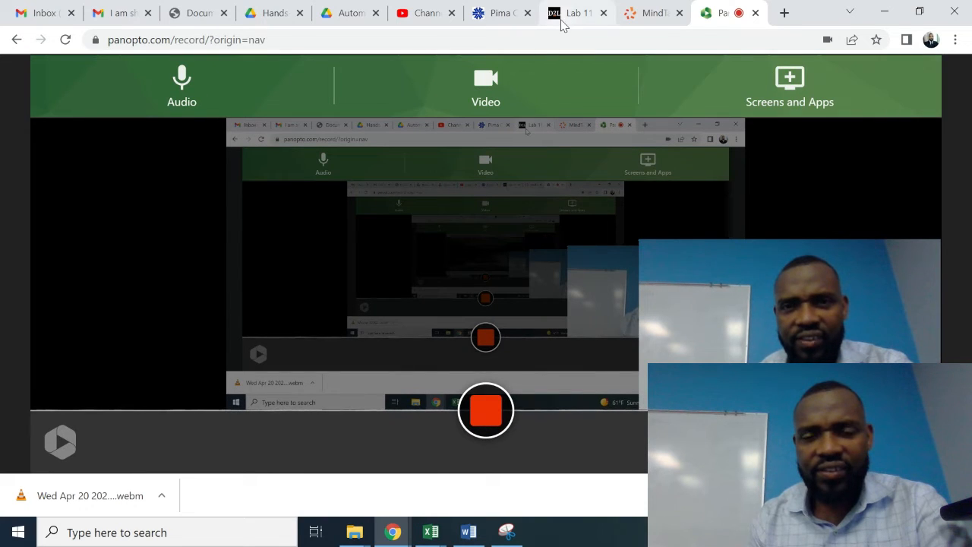
Step: Switch from the Panopto recorder to the MindTap Lab 11-1 review
left_click(651, 13)
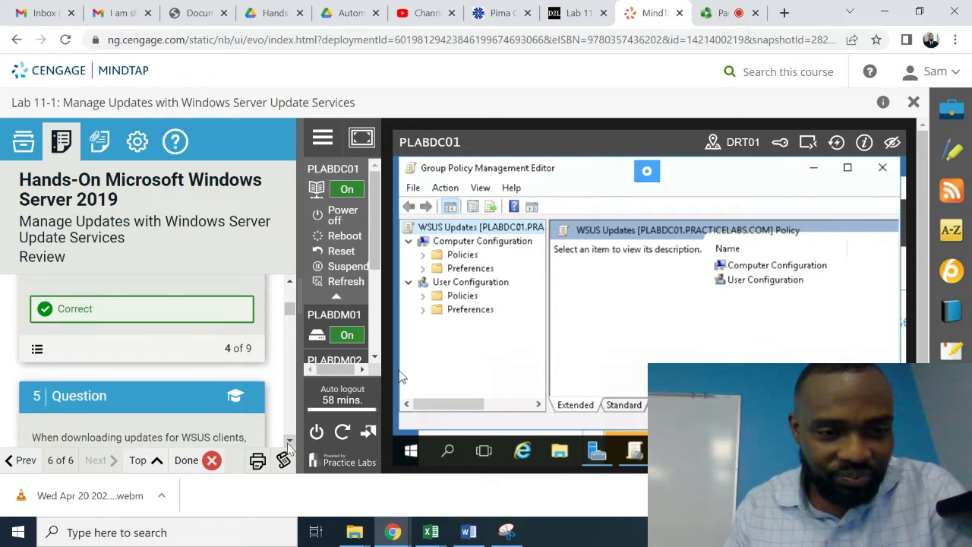
Step: Answer question 5 on supported WSUS clients with 'All of the above' and submit it
scroll("down", 3)
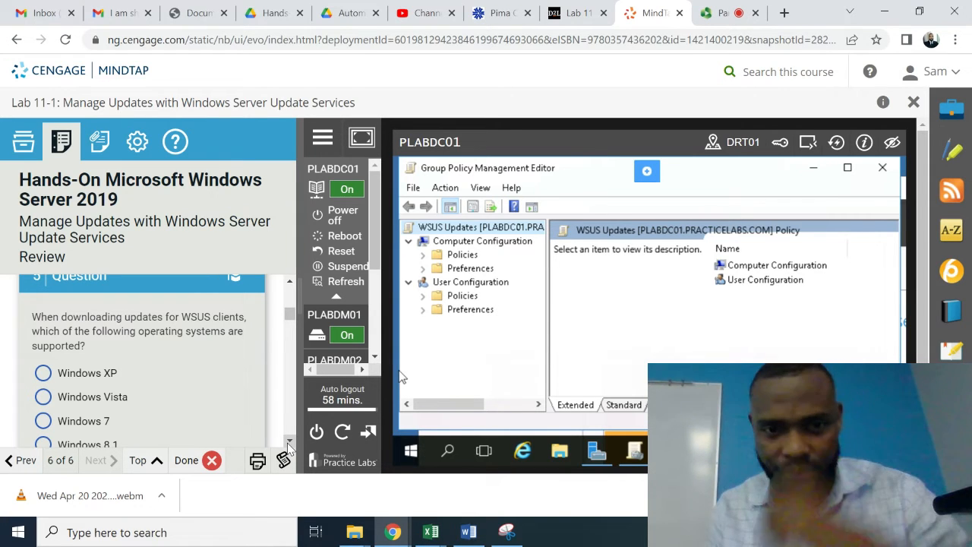
scroll("down", 3)
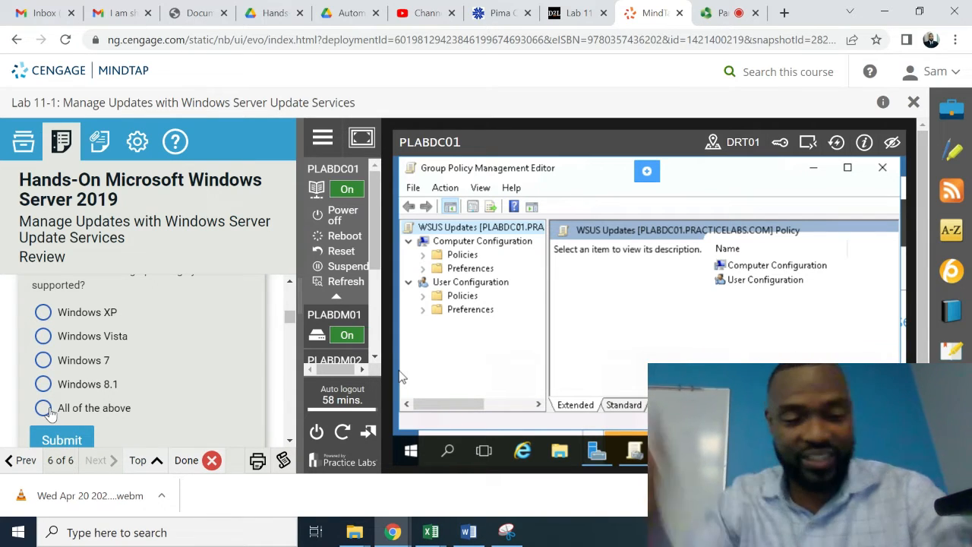
left_click(42, 408)
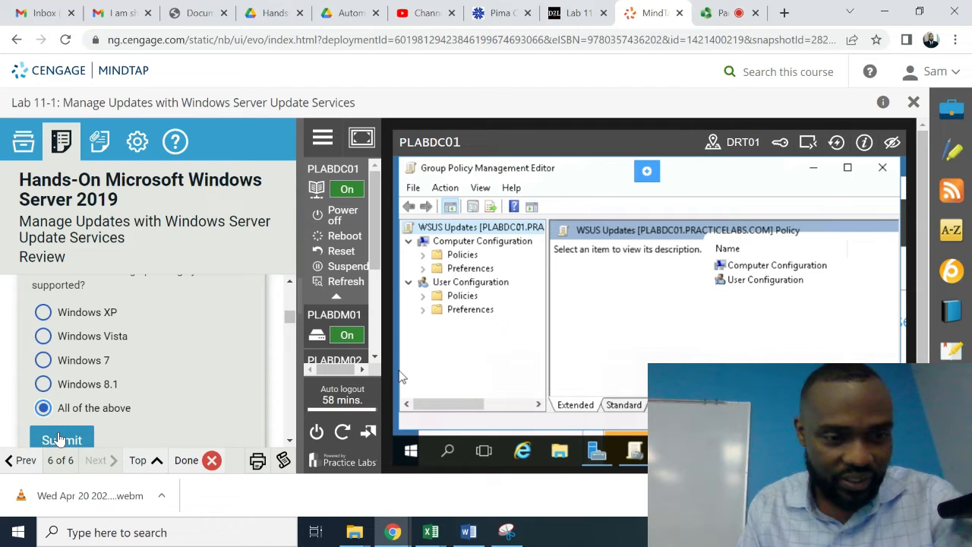
left_click(61, 440)
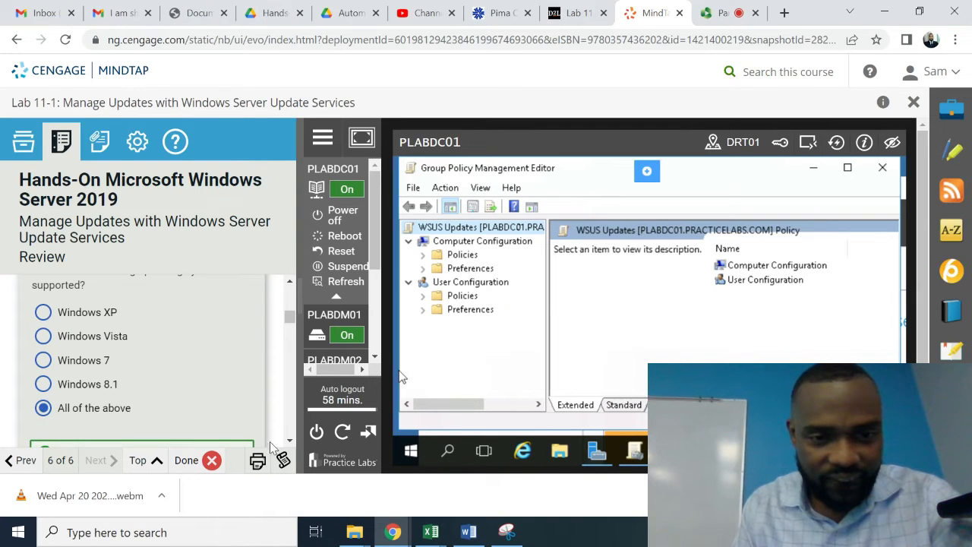
scroll("down", 3)
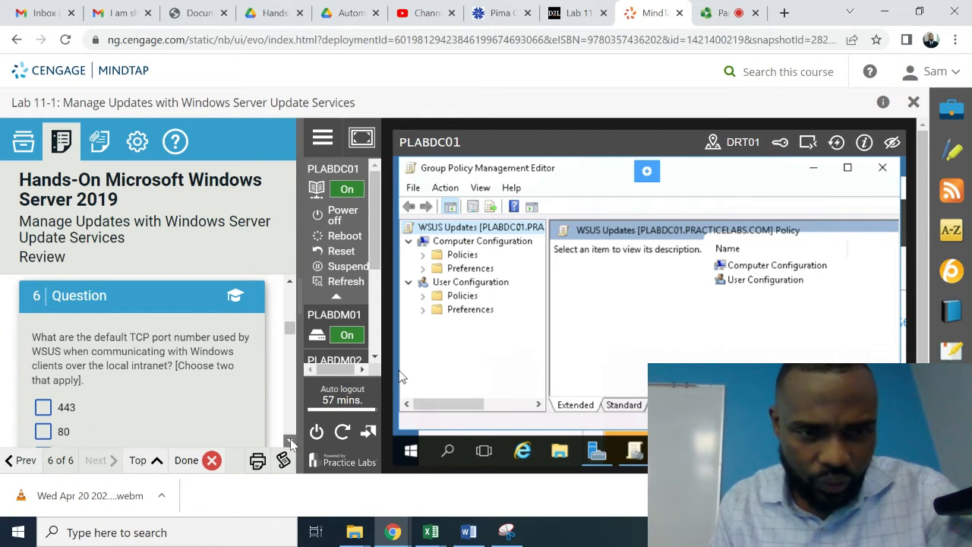
Step: Answer question 6 with TCP ports 8531 and 8530 and submit it
scroll("down", 3)
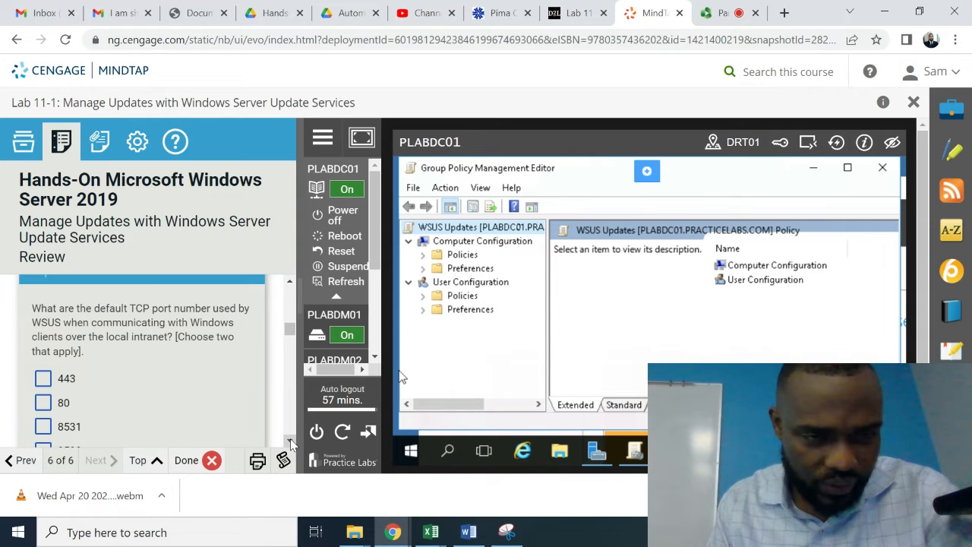
scroll("down", 3)
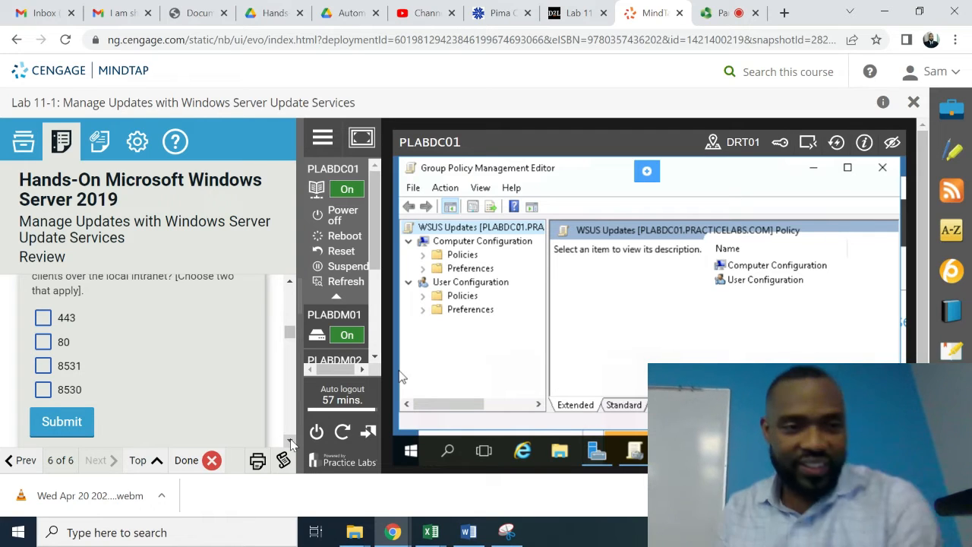
left_click(44, 365)
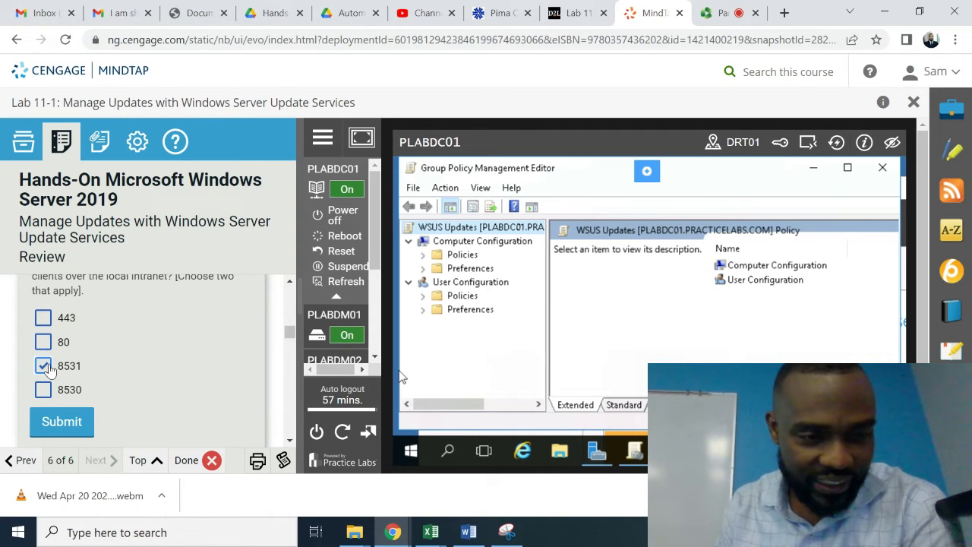
left_click(44, 389)
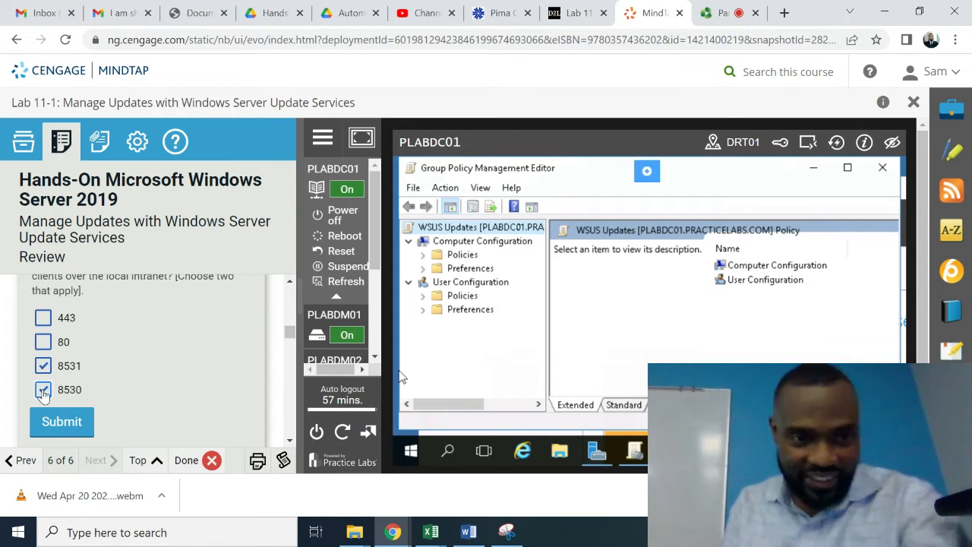
left_click(61, 421)
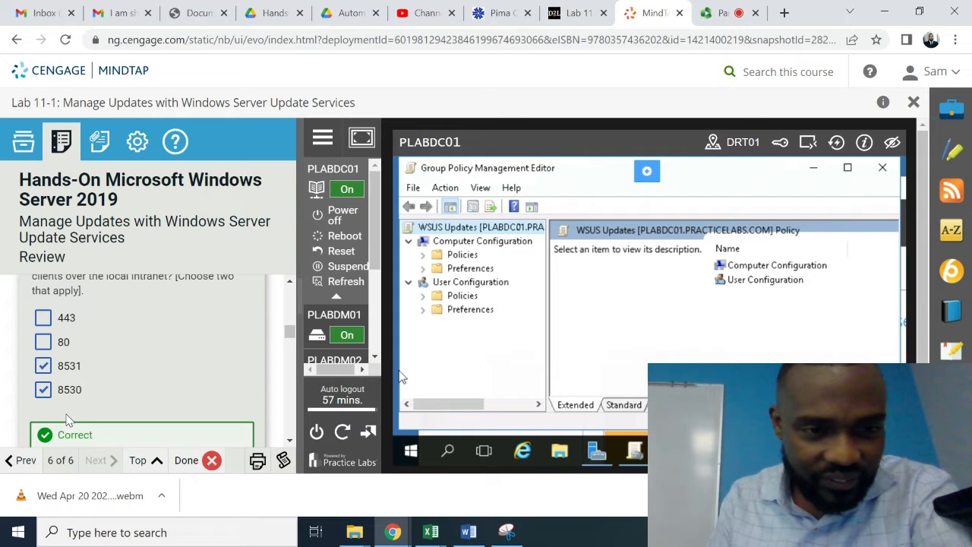
scroll("down", 3)
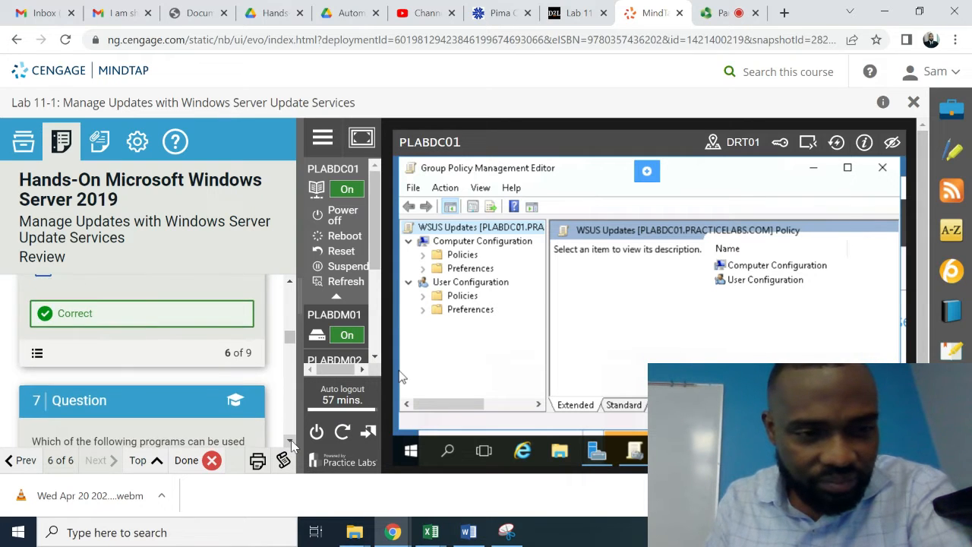
Step: Answer question 7 with 'Windows Update Services' and submit it
scroll("down", 3)
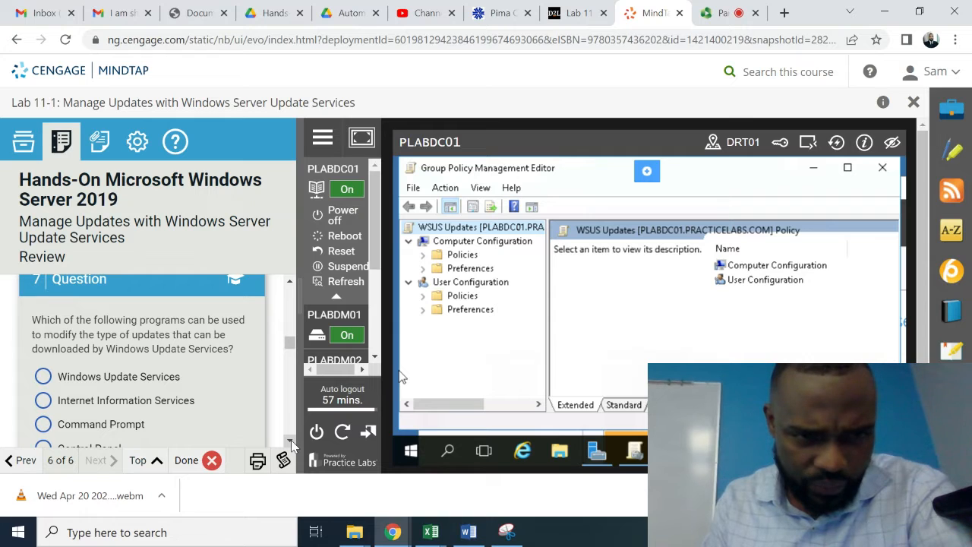
scroll("down", 3)
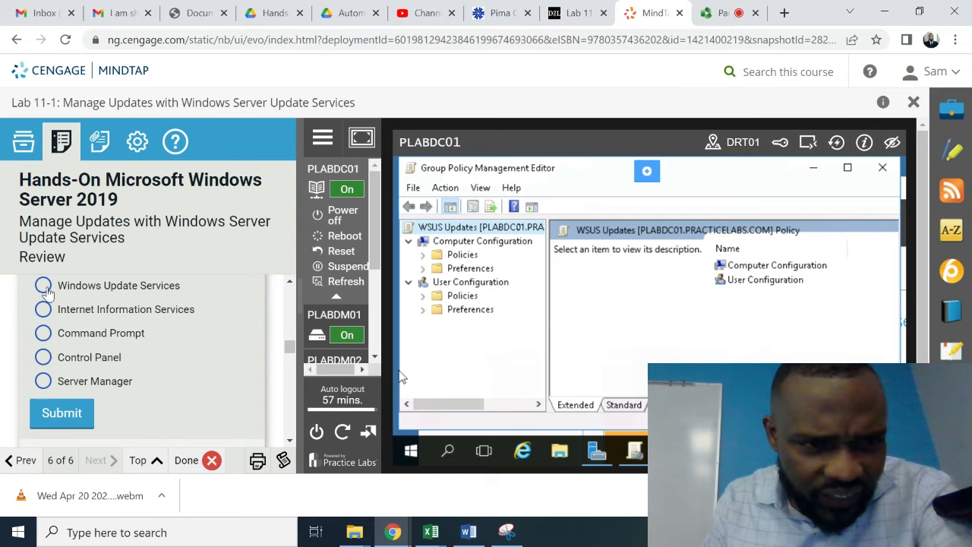
left_click(44, 284)
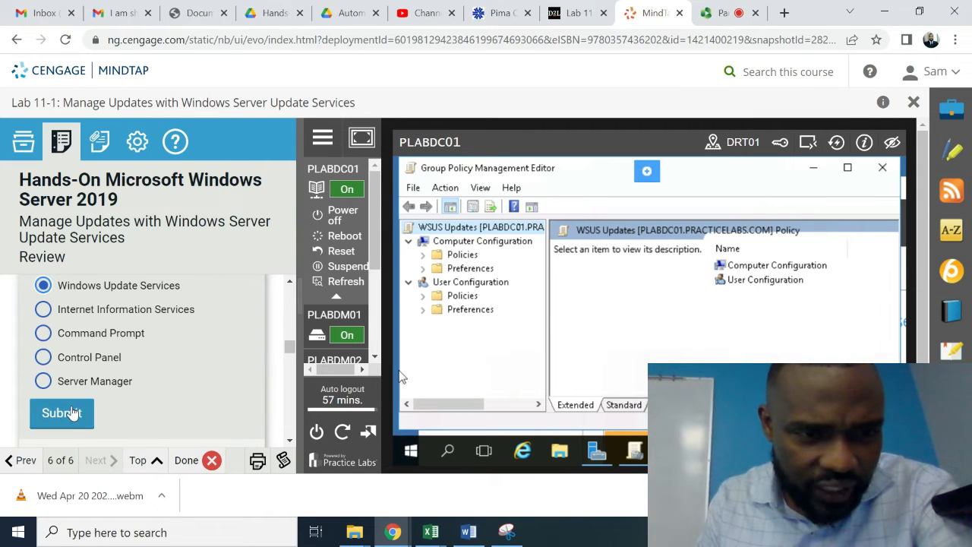
left_click(62, 412)
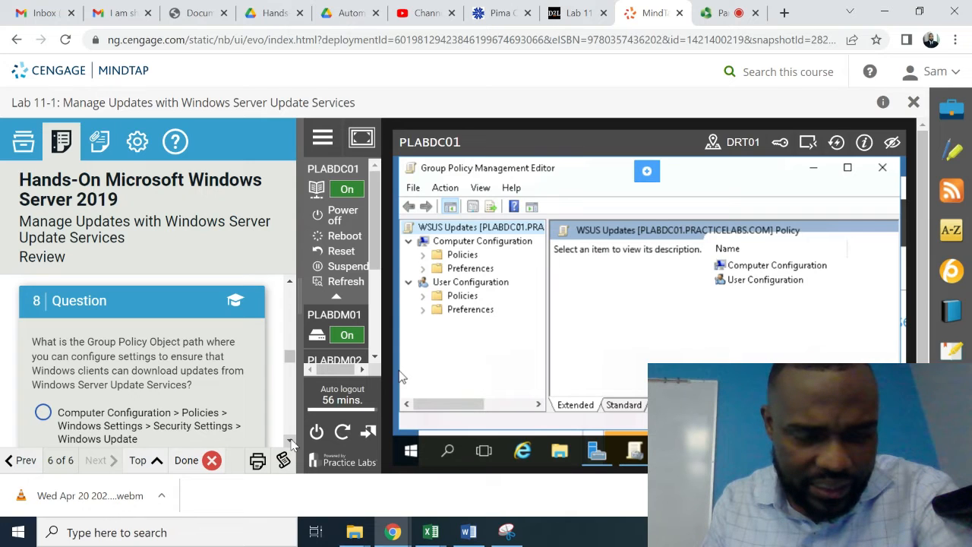
Step: Choose the Computer Configuration > Policies > Administrative Templates > Windows Components > Windows Update path for question 8
scroll("down", 3)
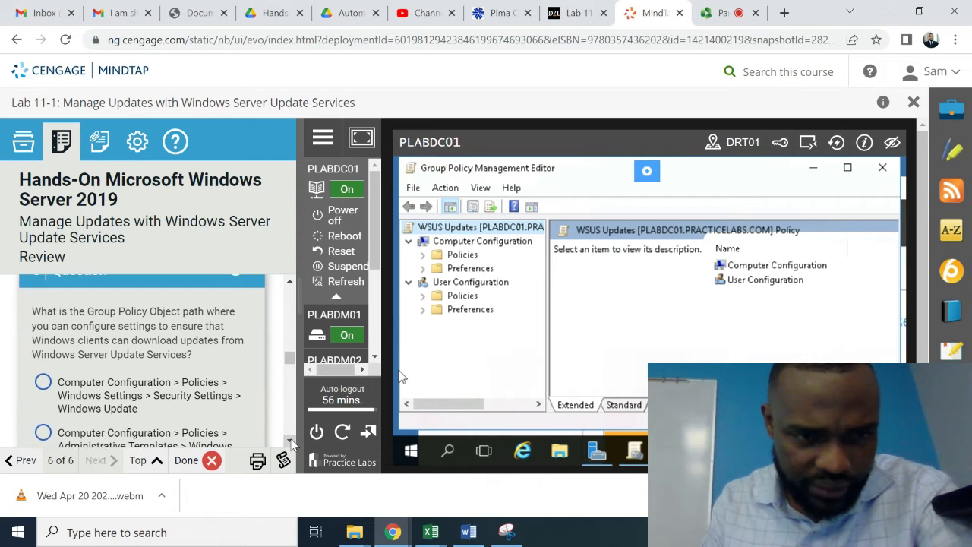
scroll("down", 3)
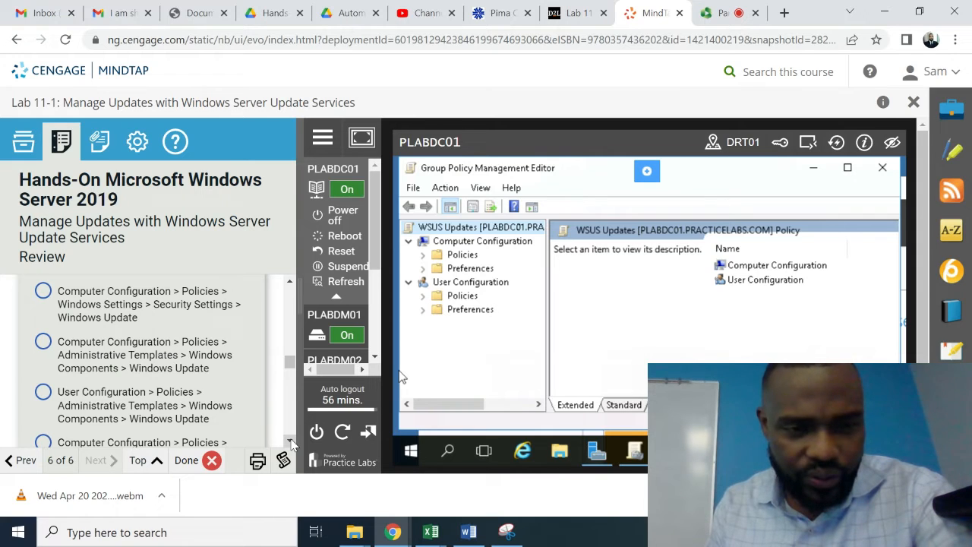
scroll("down", 3)
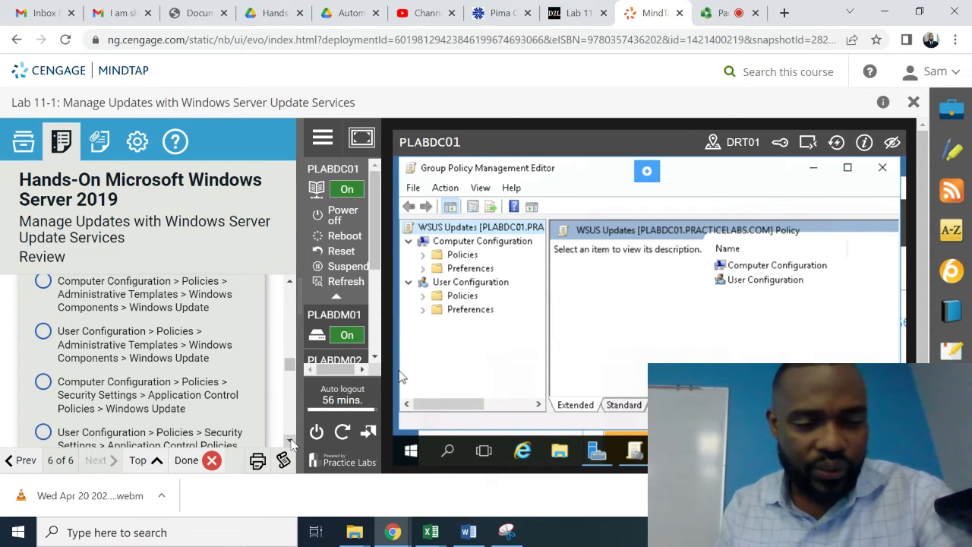
scroll("down", 3)
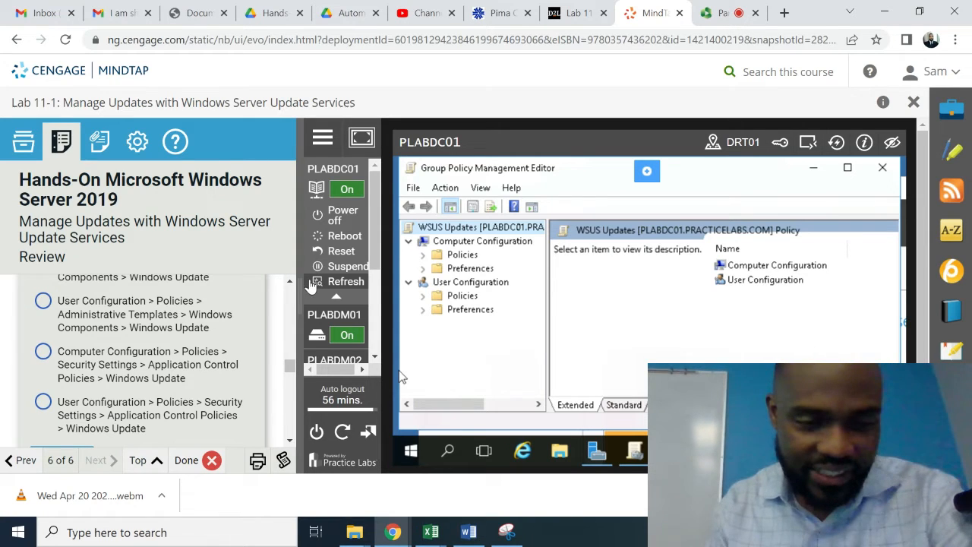
mouse_move(294, 283)
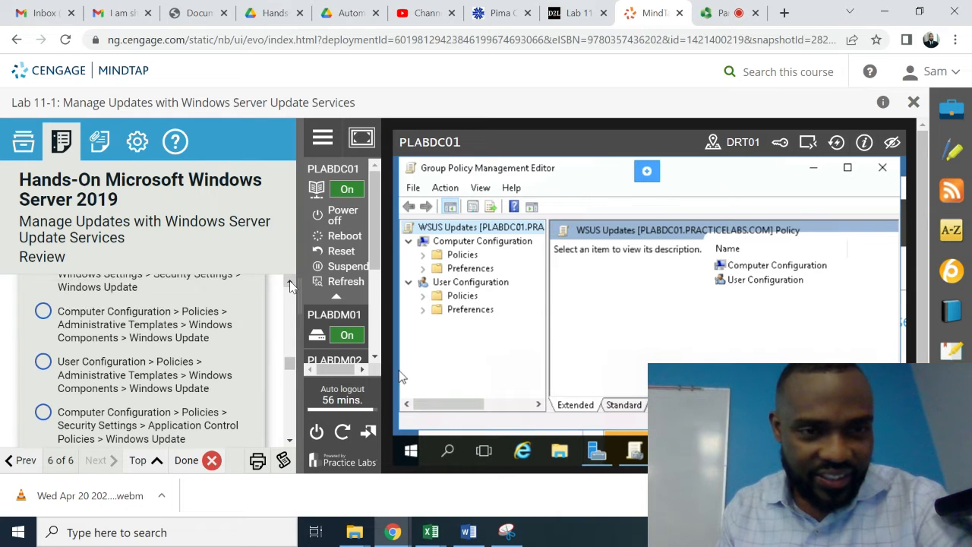
scroll("up", 3)
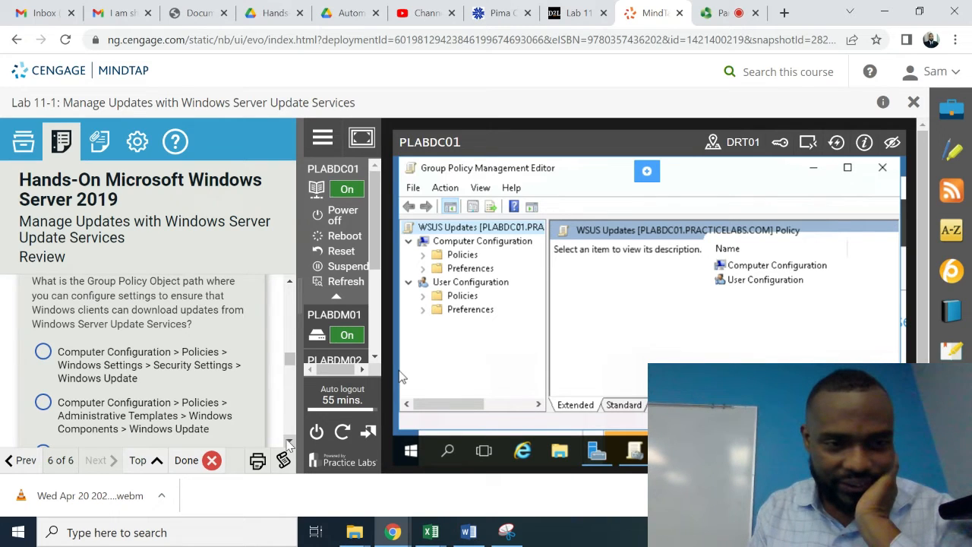
scroll("down", 3)
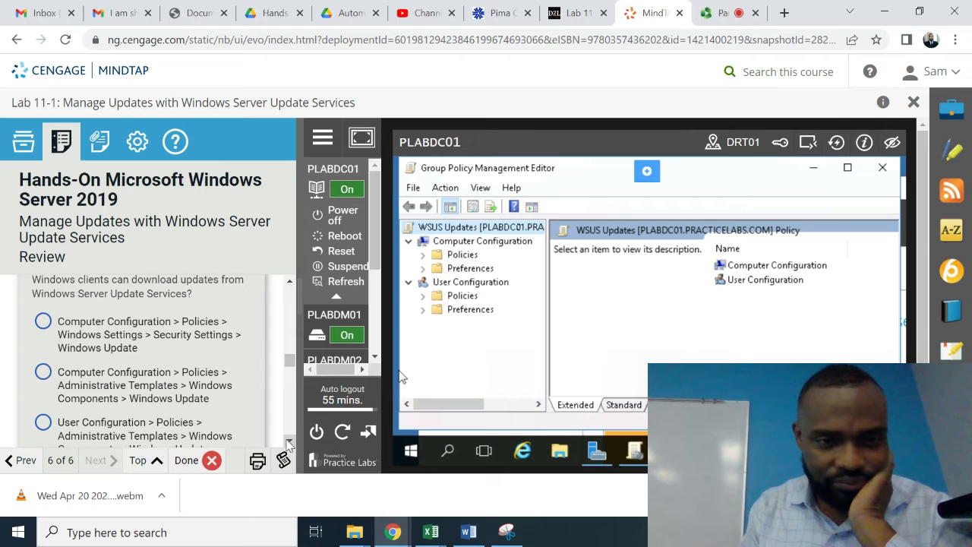
scroll("down", 3)
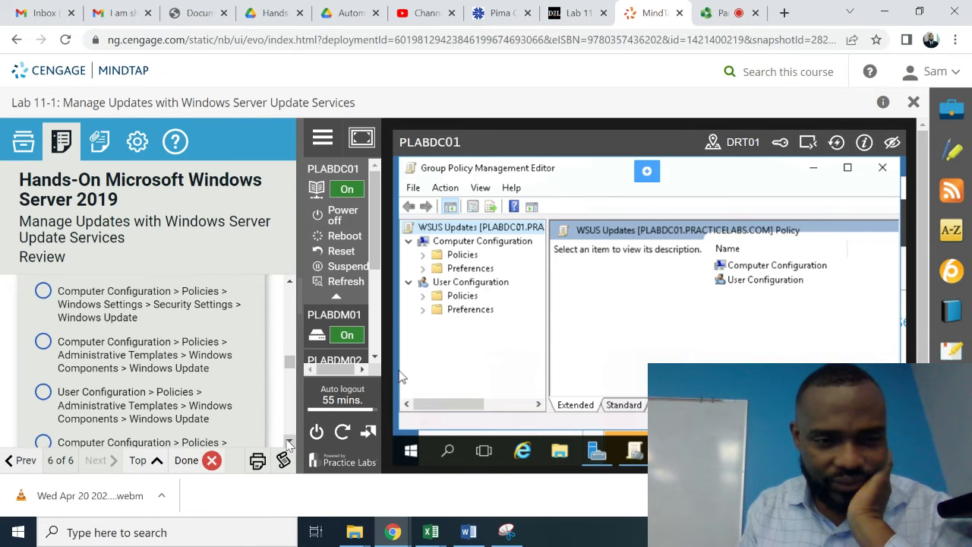
scroll("down", 3)
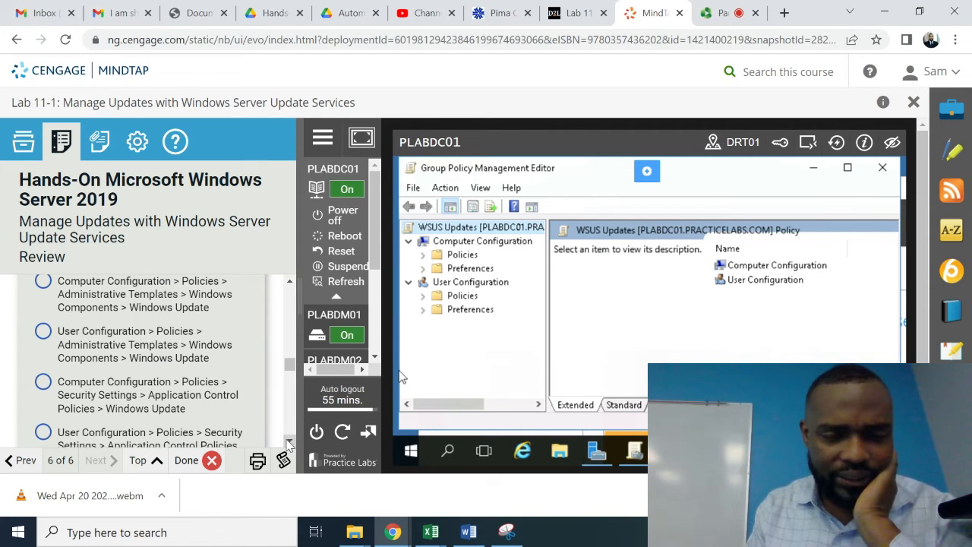
scroll("down", 3)
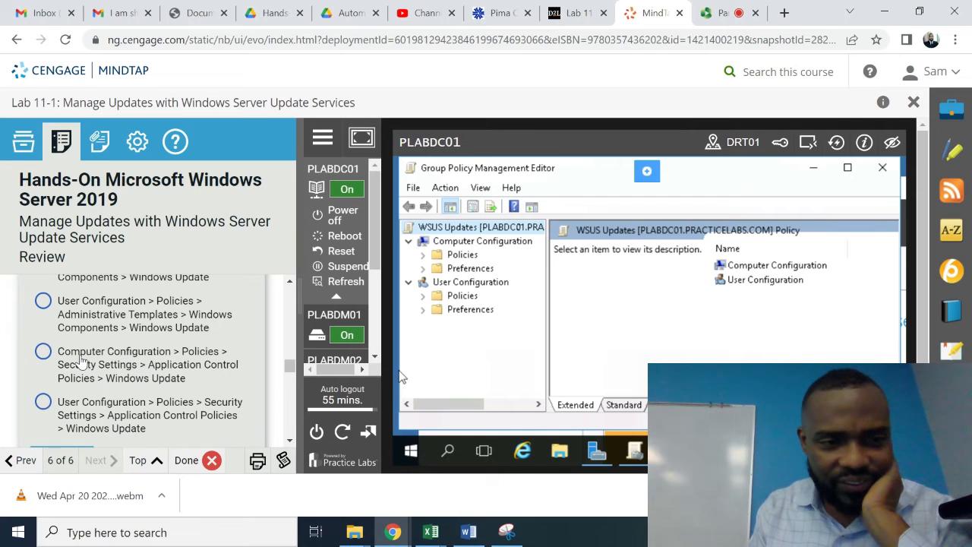
left_click(43, 351)
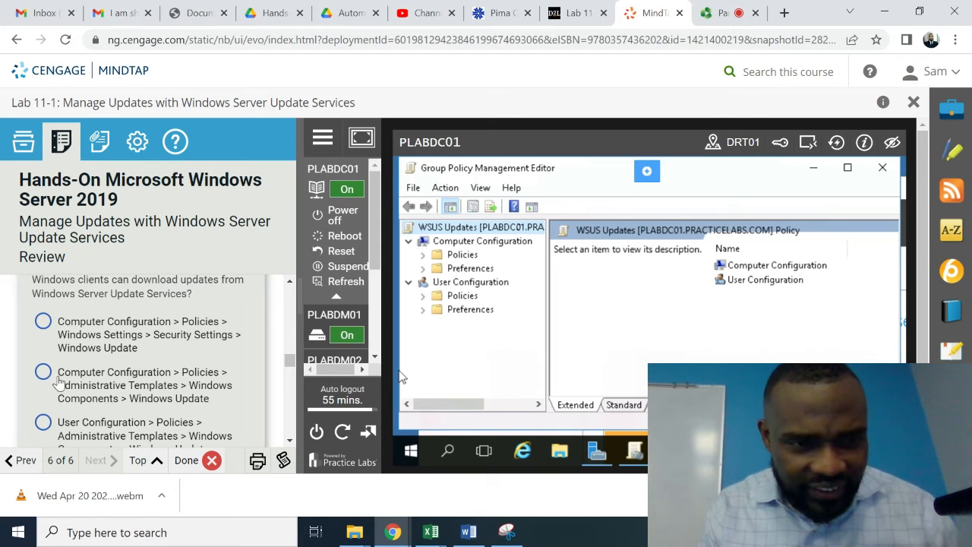
left_click(44, 371)
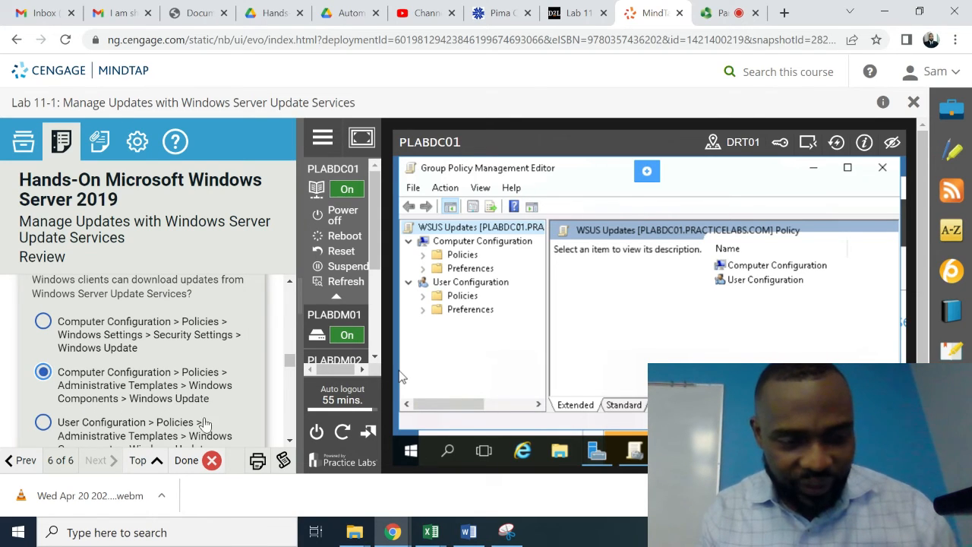
Step: Submit the lab report, confirm to log out of Practice Labs, and return to the Panopto tab
scroll("down", 3)
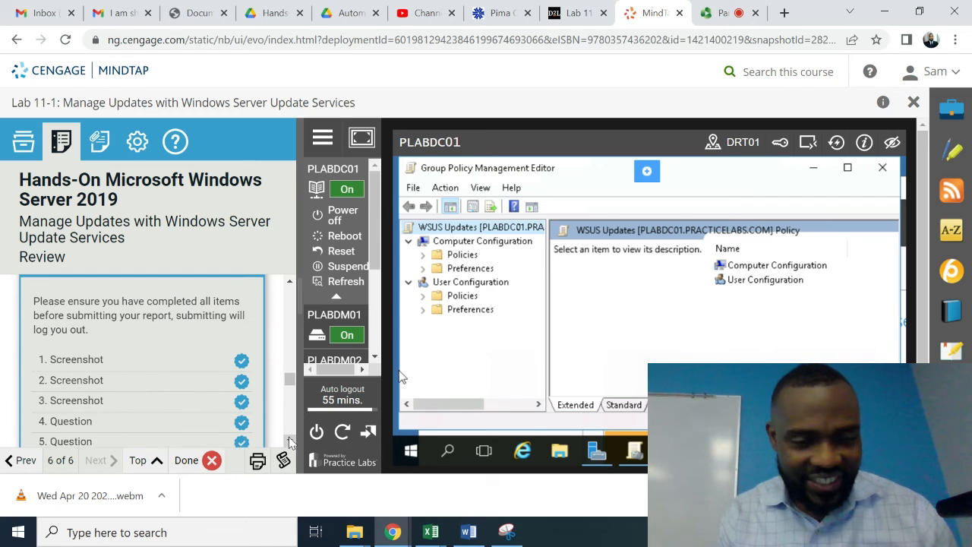
scroll("down", 3)
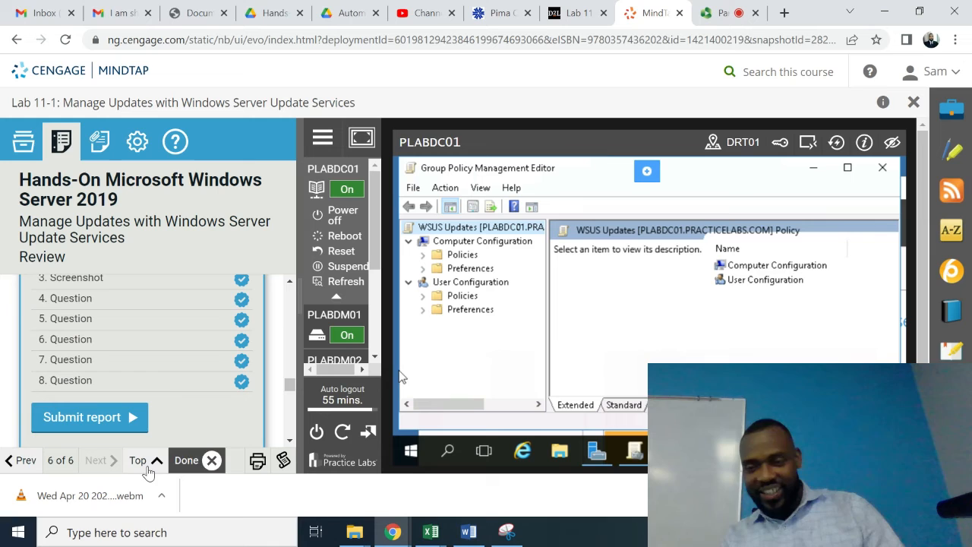
mouse_move(86, 416)
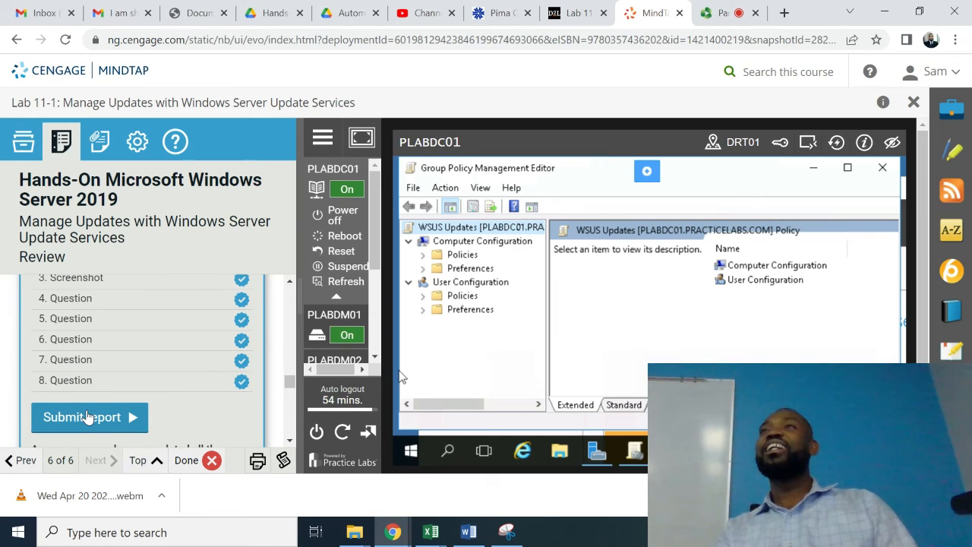
mouse_move(372, 461)
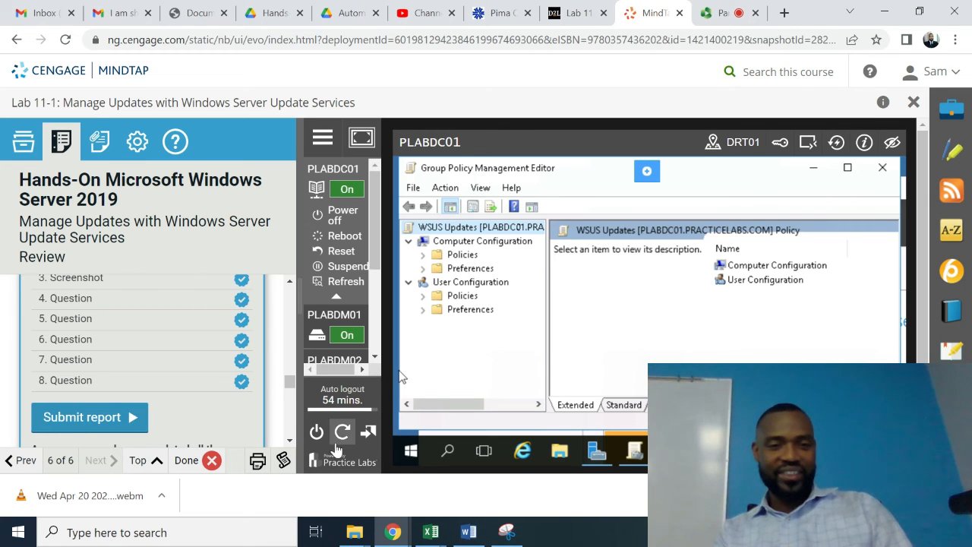
left_click(88, 417)
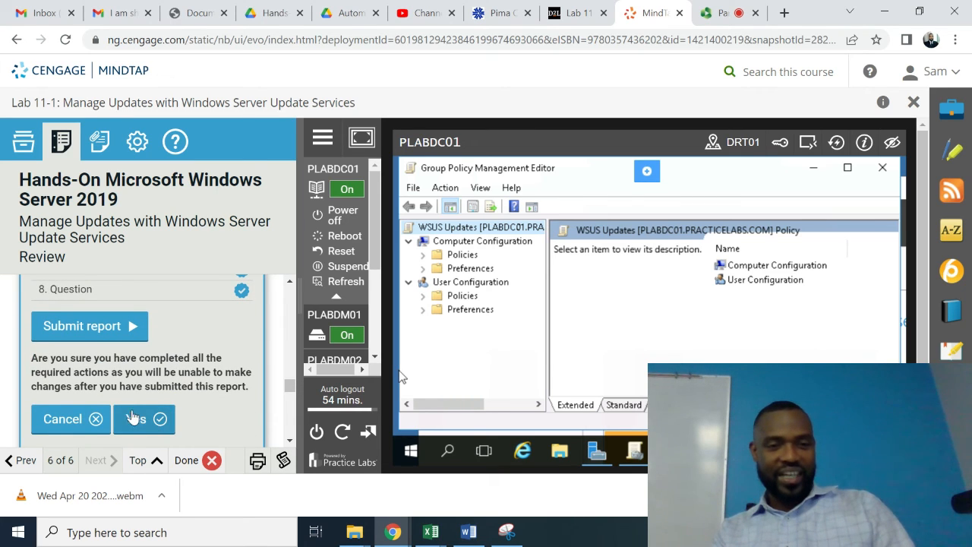
left_click(135, 418)
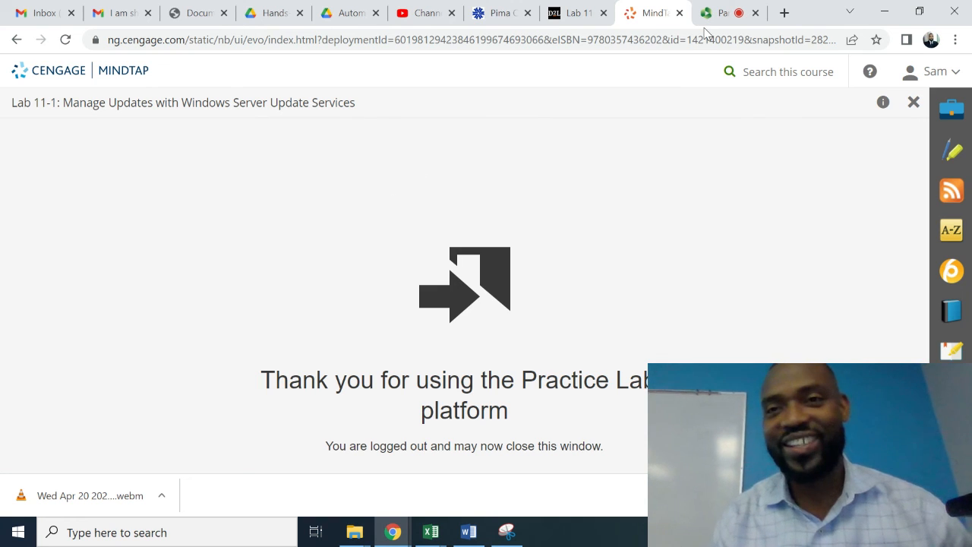
left_click(718, 13)
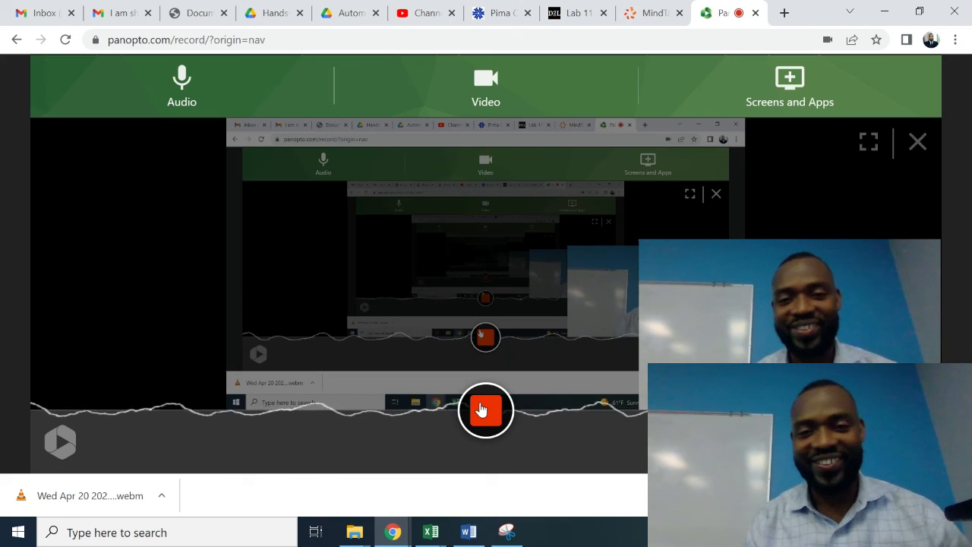